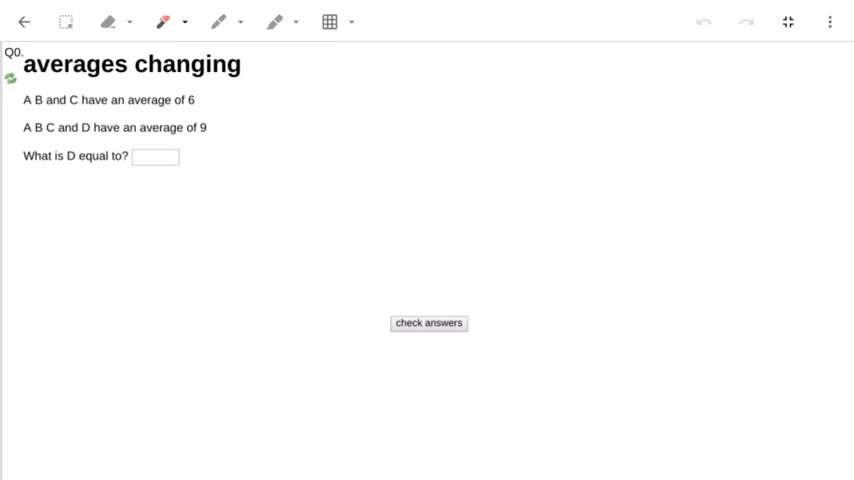
Draw a red arrow to the A, B, C statement and write A+B+C = 18 beside it
left_click_drag(280, 92, 200, 98)
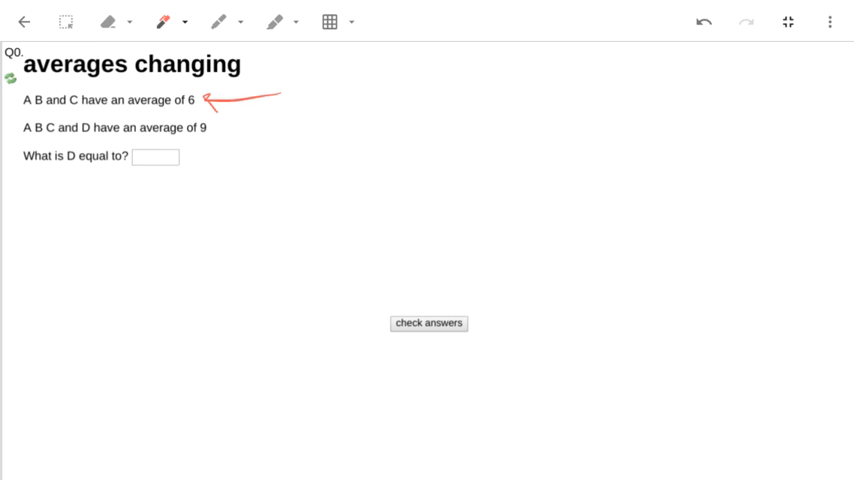
left_click_drag(300, 96, 380, 100)
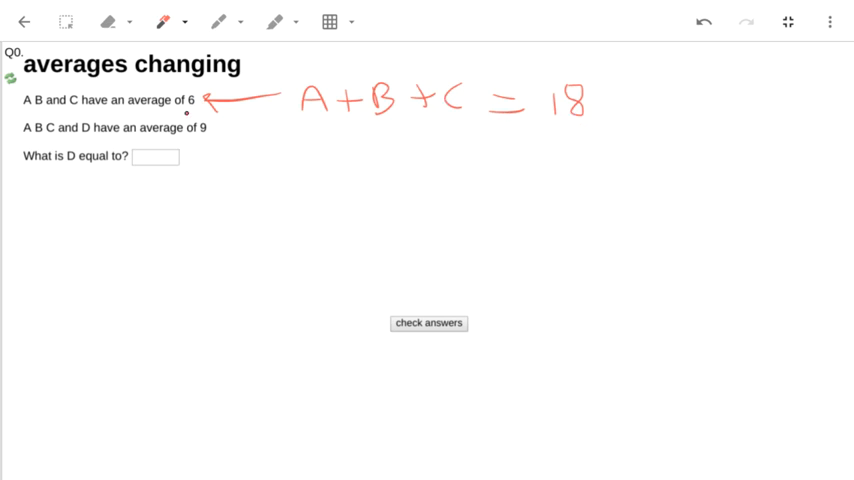
left_click(396, 236)
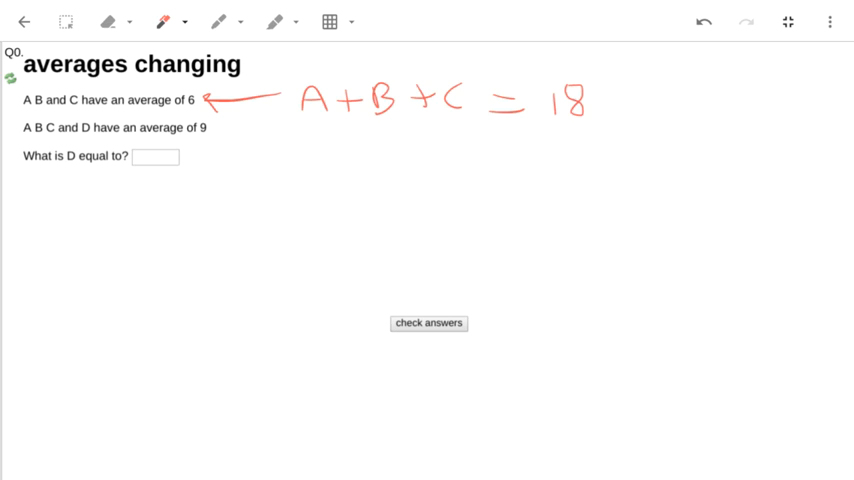
Arrow the second statement and write A+B+C+D = 36 under the first equation
left_click_drag(296, 168, 222, 136)
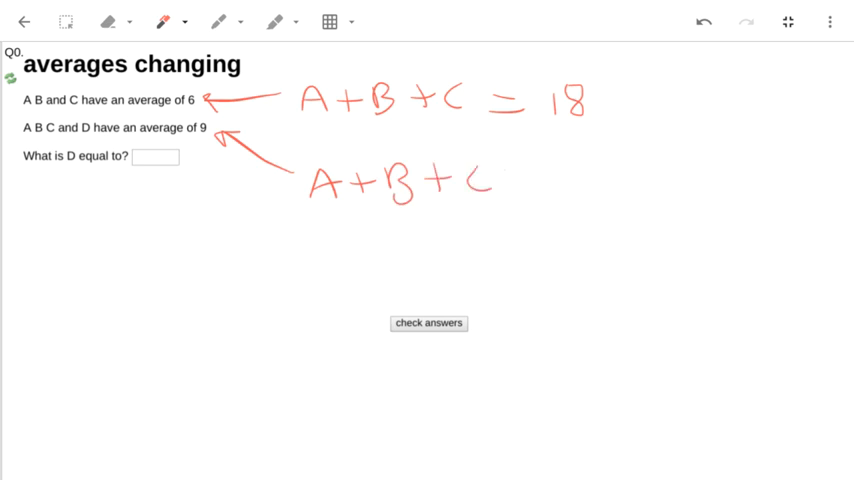
left_click_drag(490, 184, 610, 184)
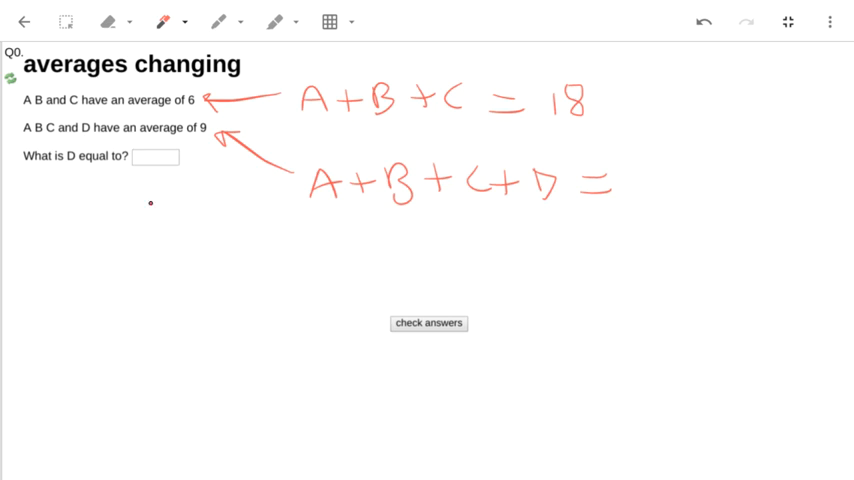
left_click_drag(640, 164, 656, 200)
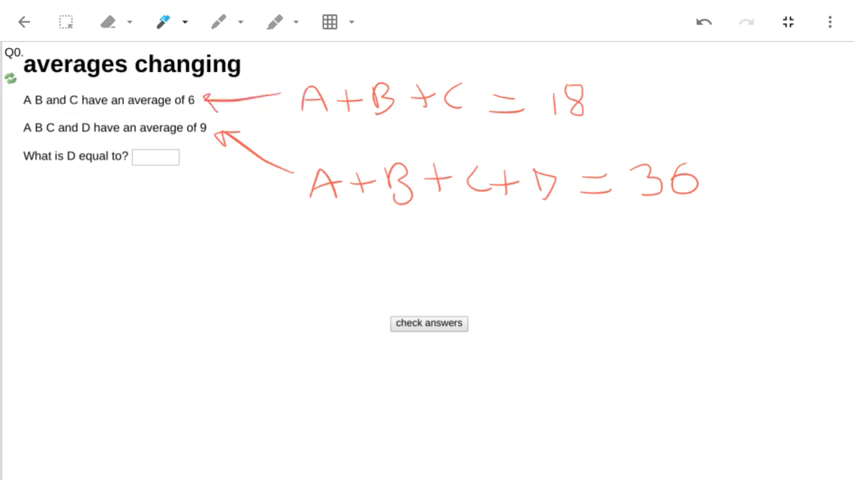
In blue, arrow 18 down to 36, bracket the D term and start a plus sign
left_click_drag(504, 230, 584, 230)
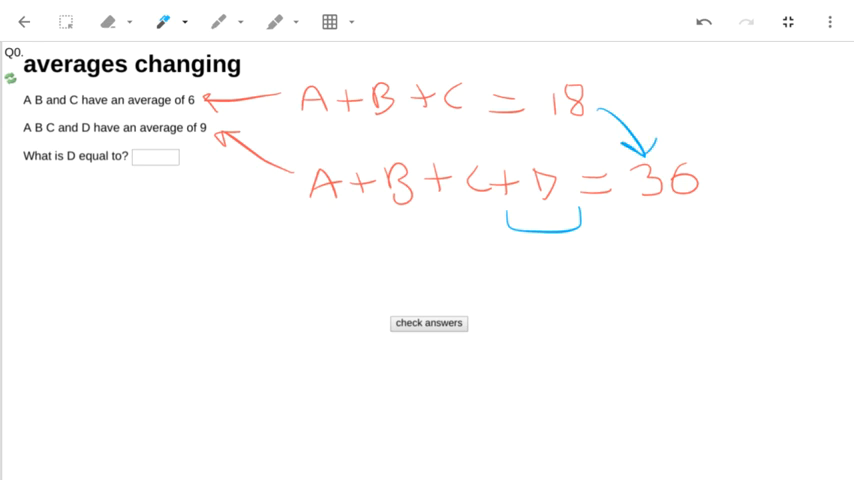
left_click_drag(644, 112, 684, 104)
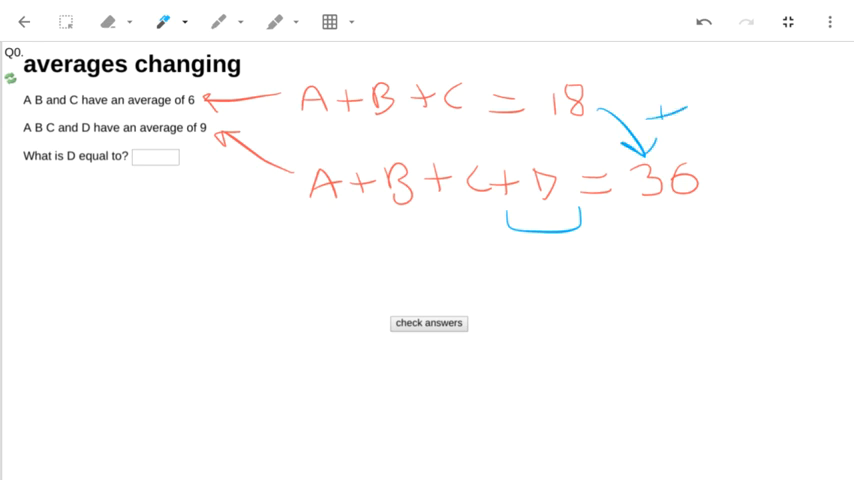